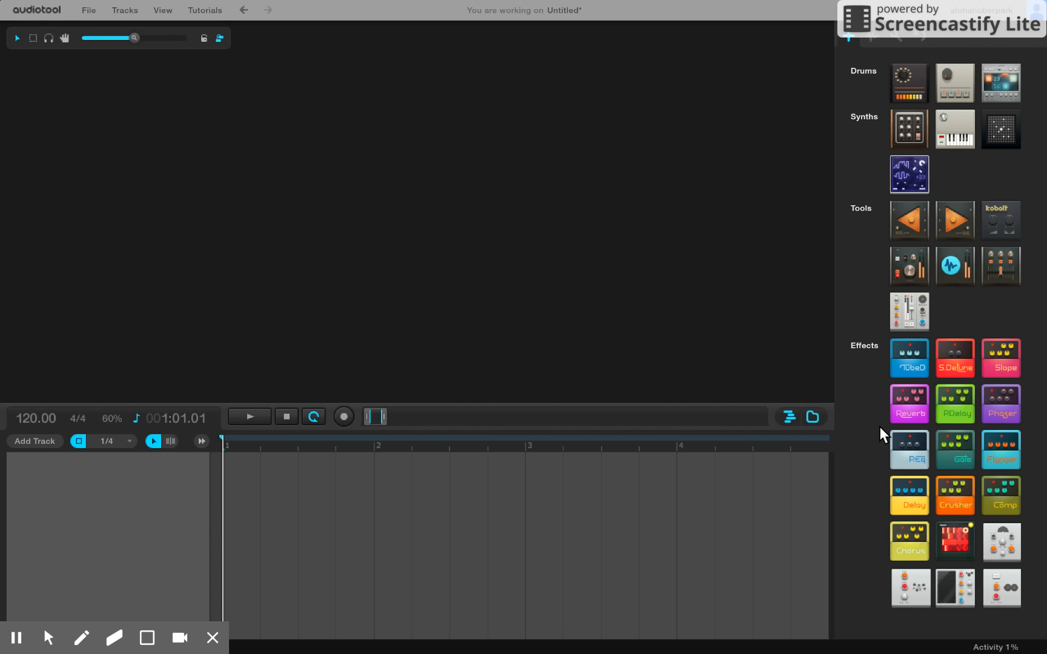
pyautogui.moveTo(658, 287)
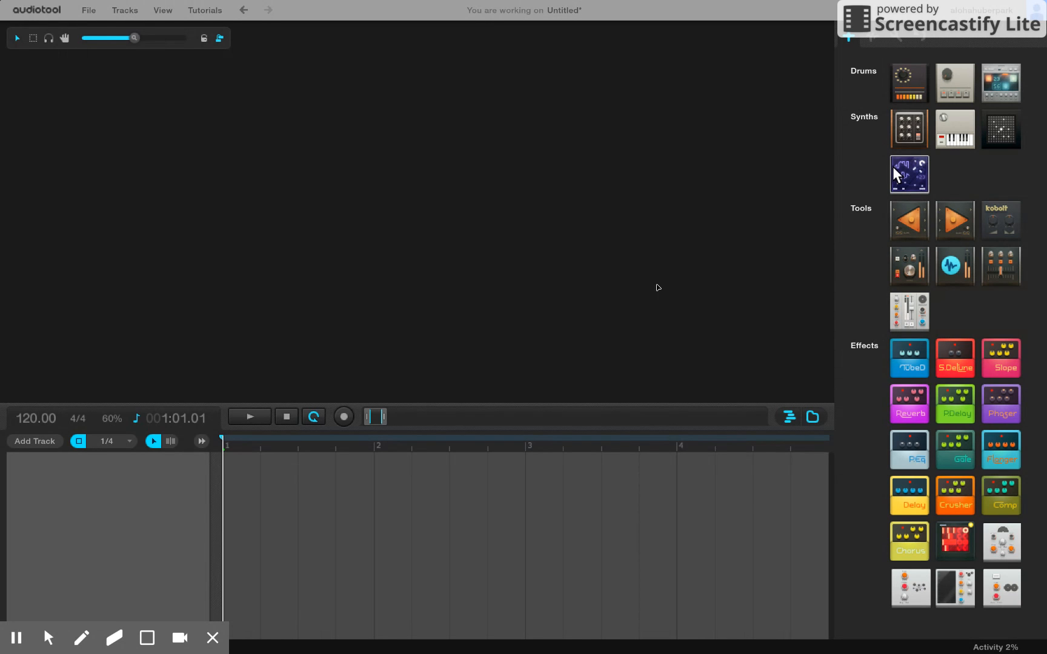
pyautogui.moveTo(877, 57)
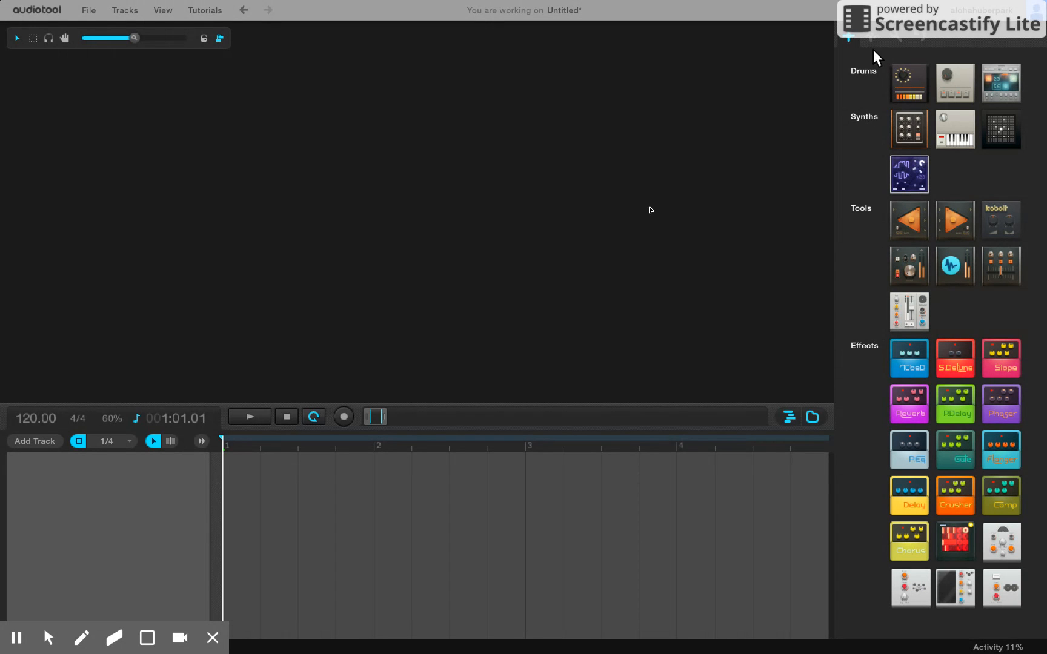
pyautogui.moveTo(1001, 83)
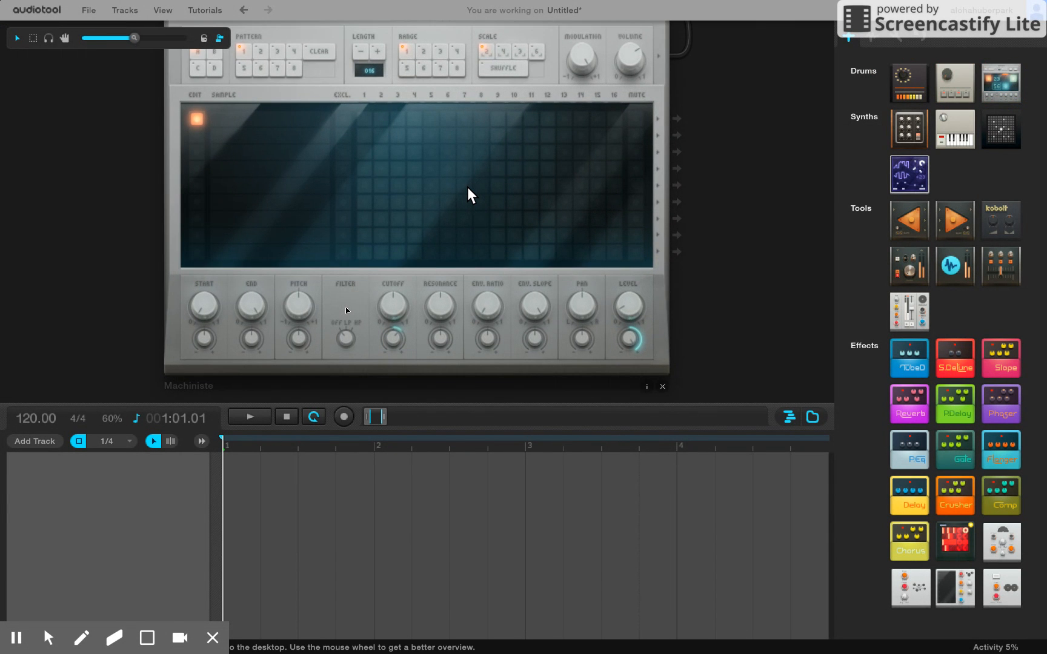
pyautogui.moveTo(361, 131)
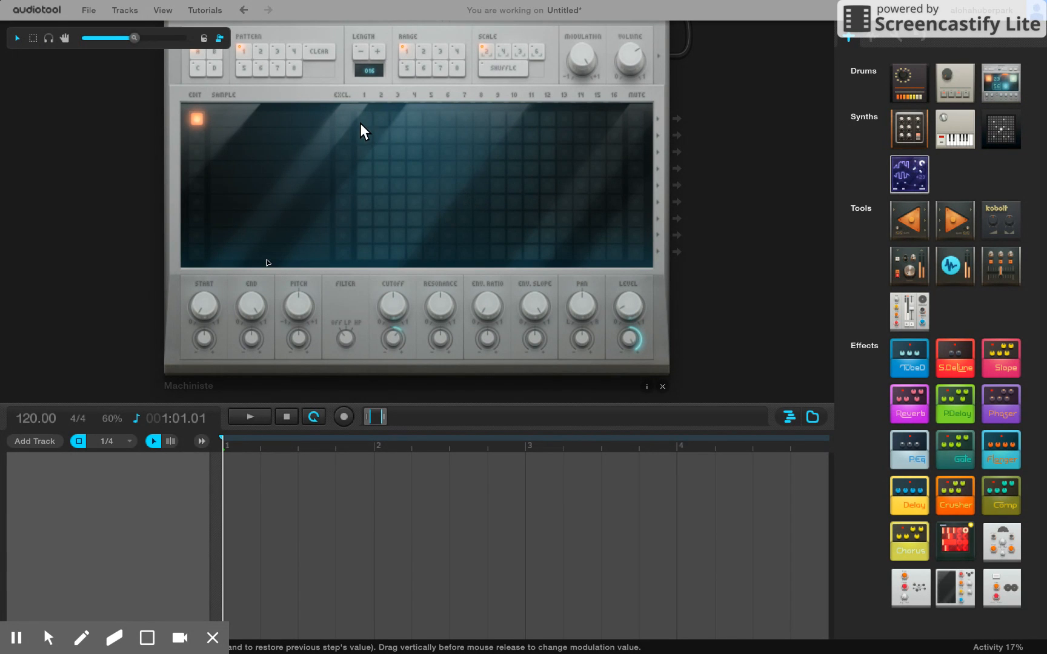
pyautogui.moveTo(576, 130)
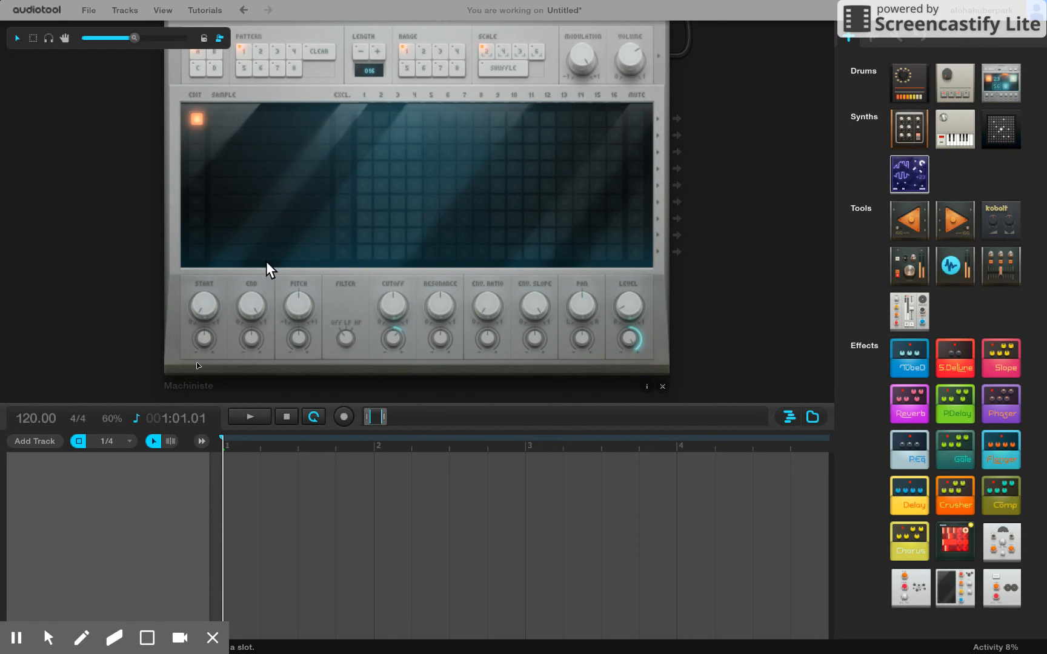
pyautogui.moveTo(264, 129)
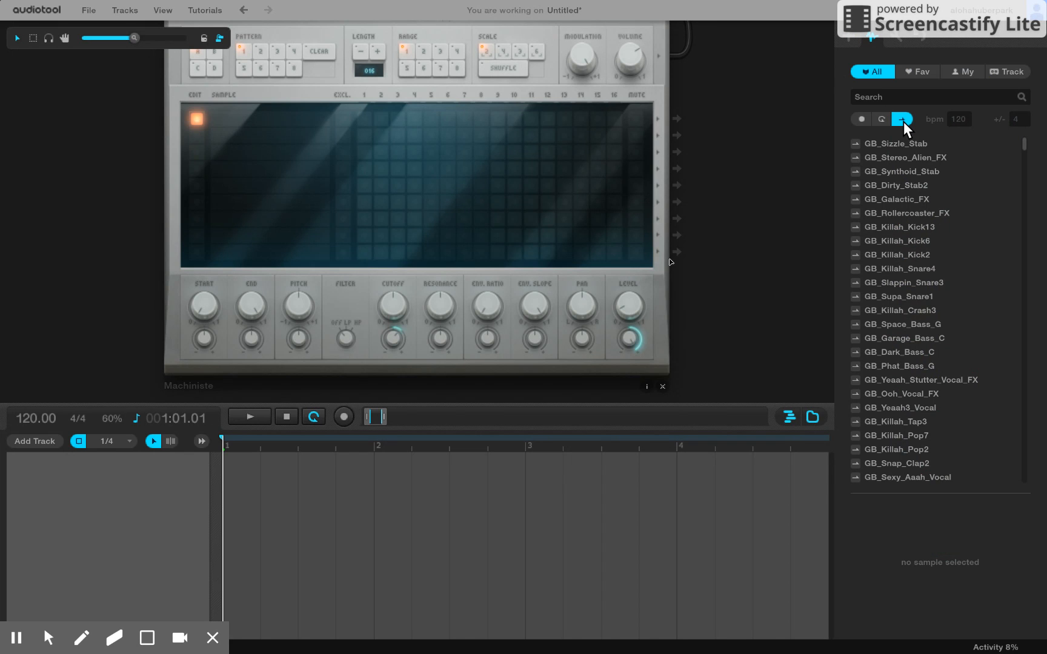
pyautogui.moveTo(902, 119)
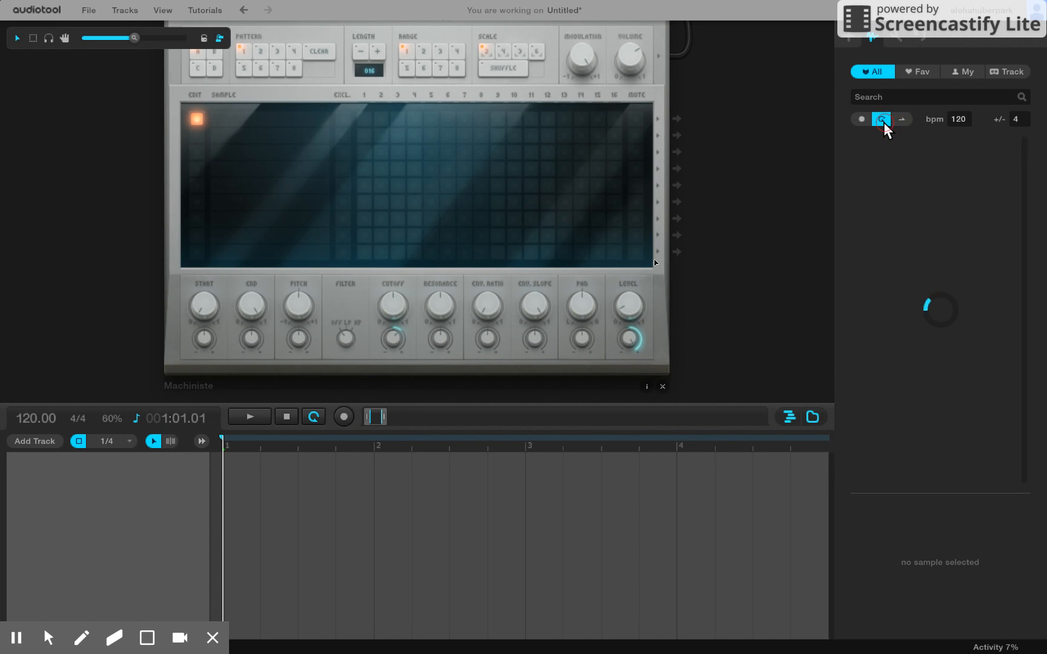
# Filter the library to one-shots and preview GB_Dirty_Stab2, GB_Galactic_FX and GB_Sizzle_Stab.
pyautogui.click(882, 119)
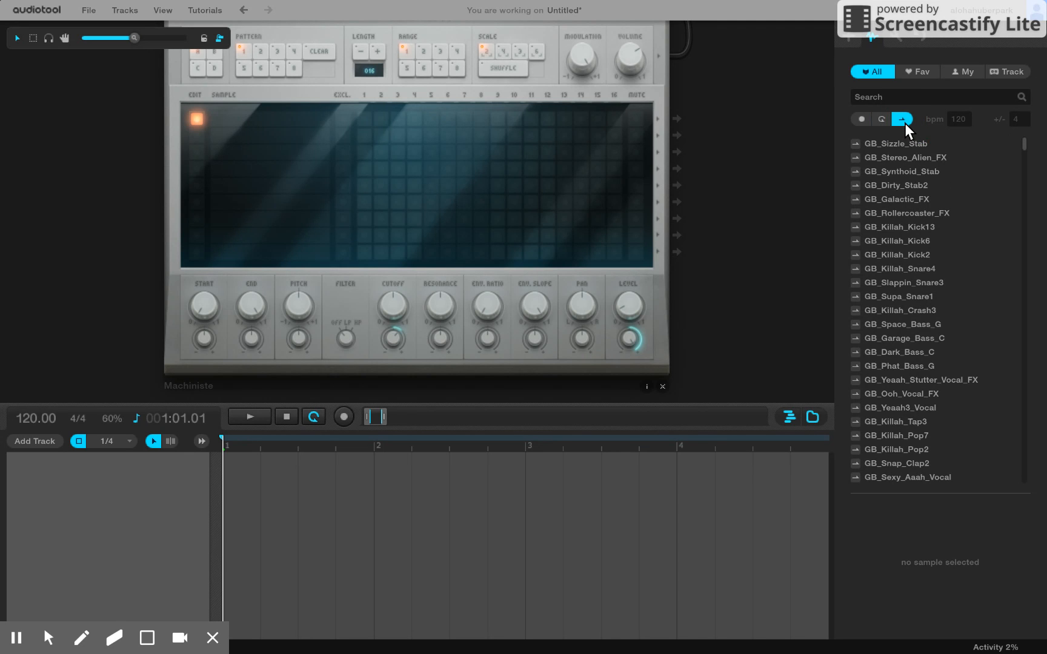
pyautogui.click(891, 143)
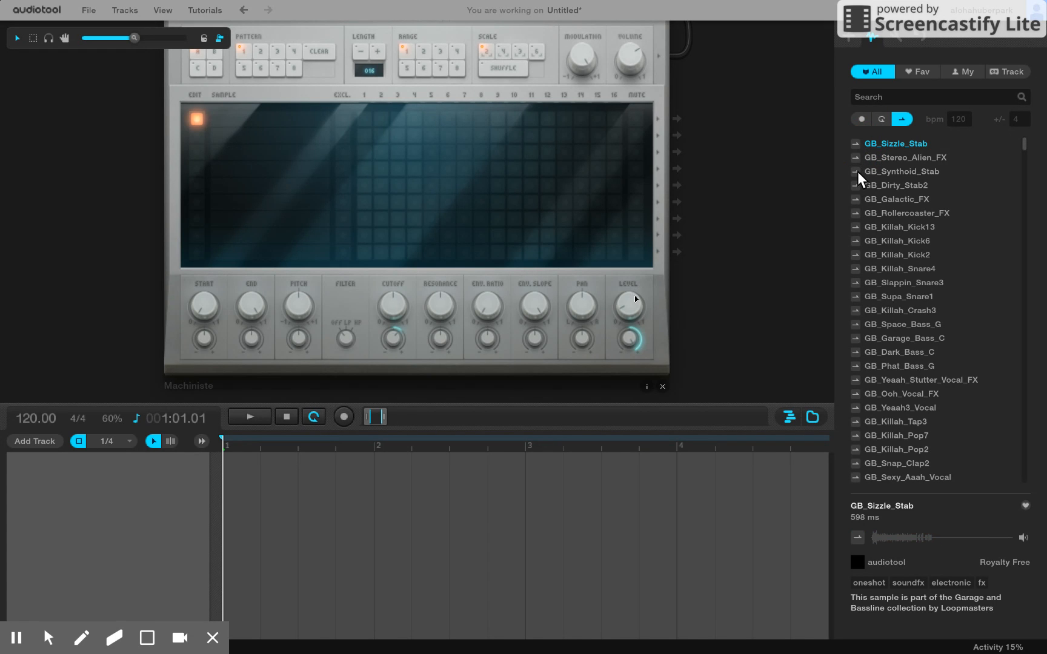
pyautogui.click(897, 185)
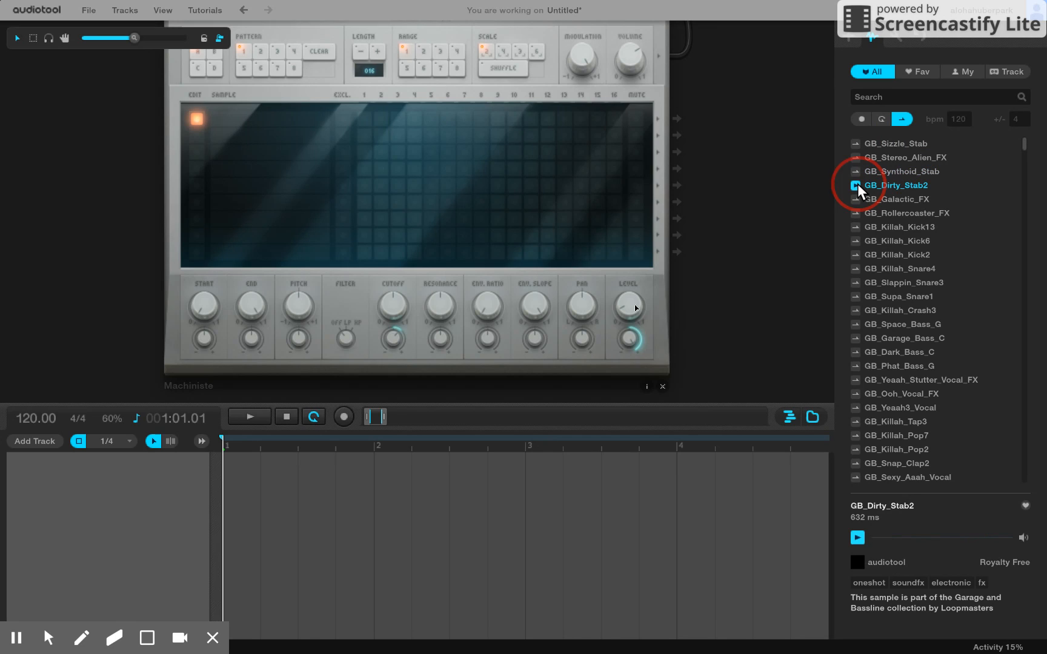
pyautogui.click(898, 199)
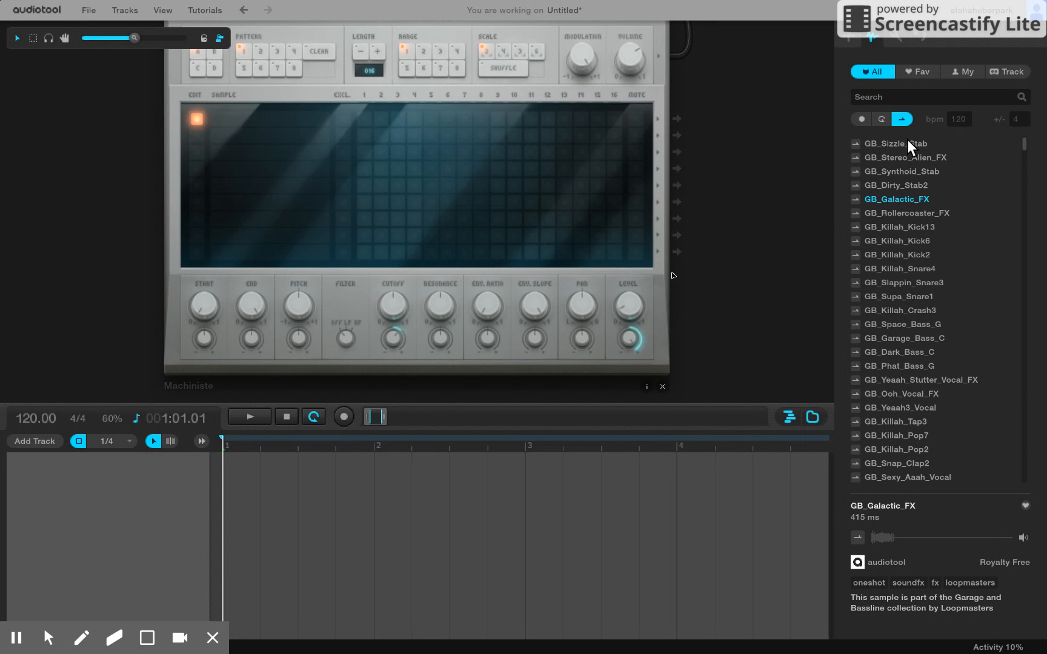
pyautogui.click(897, 143)
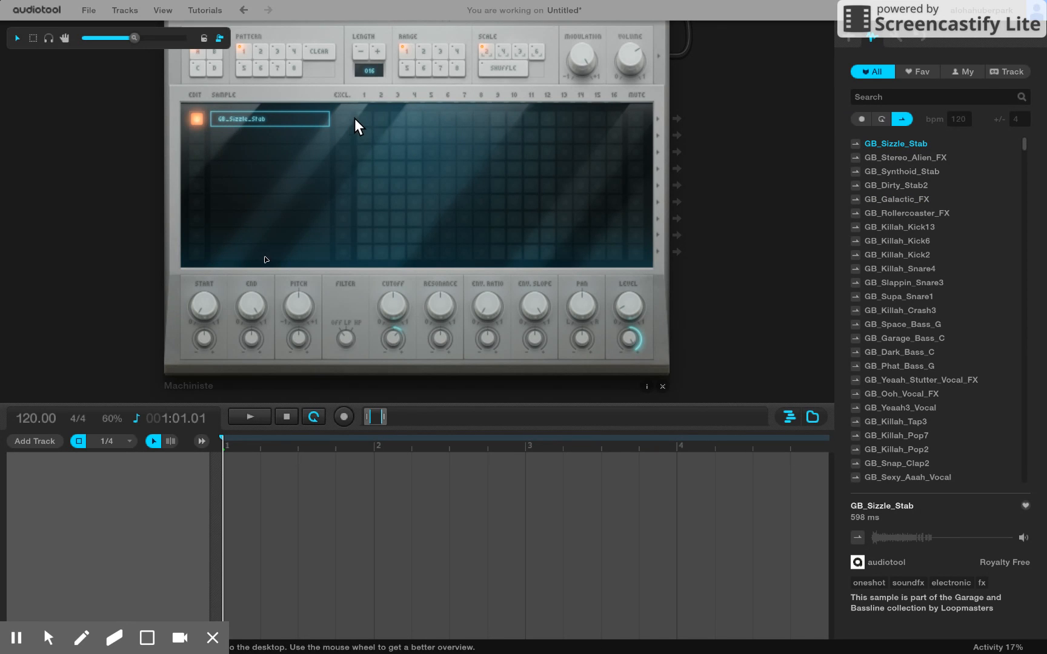
# Test GB_Sizzle_Stab with a trial hit on step 1, play it, then clear it.
pyautogui.click(364, 119)
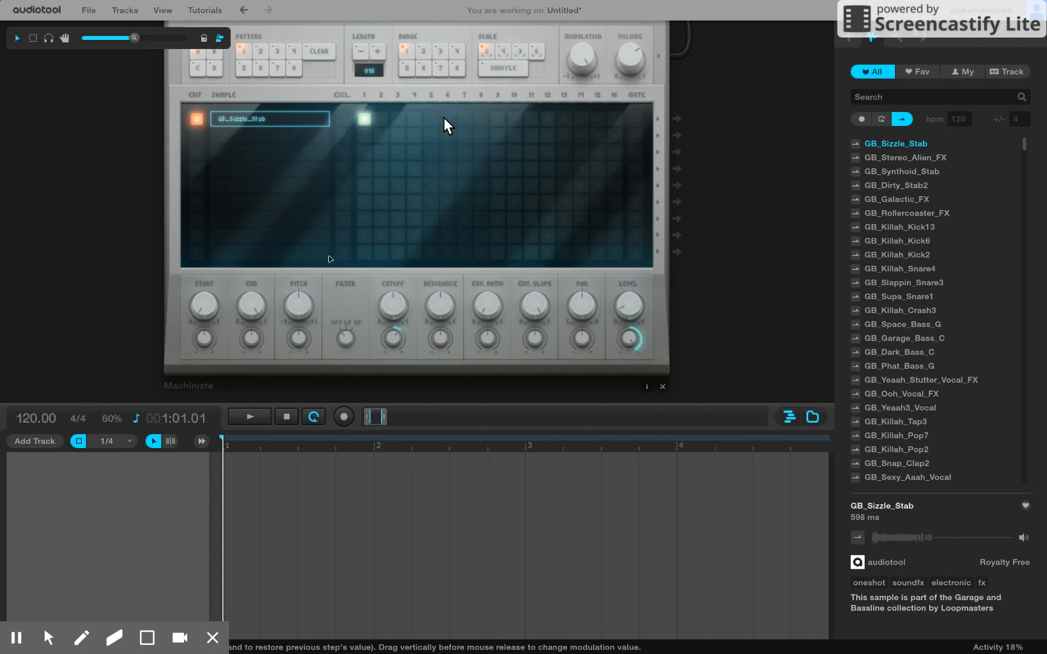
pyautogui.click(432, 118)
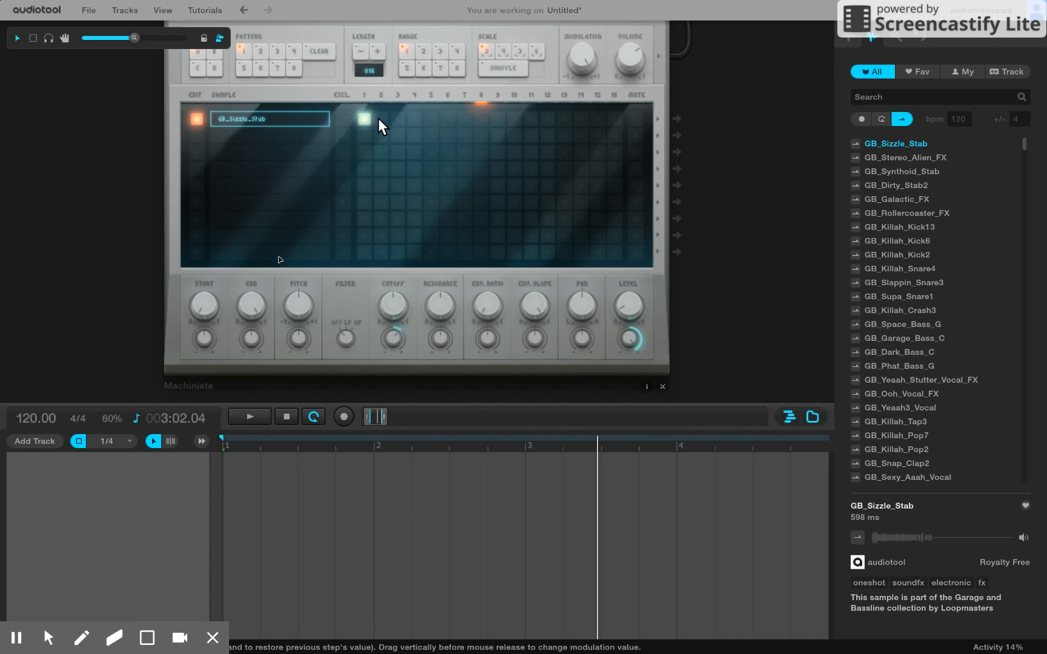
pyautogui.click(362, 119)
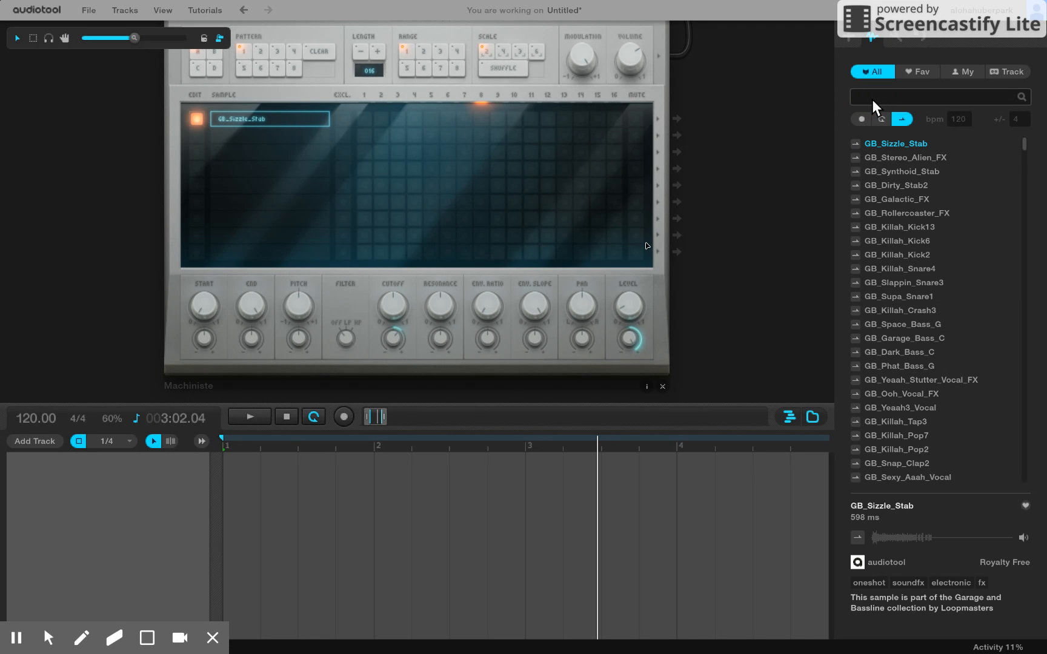
# Search 'bass', preview TF Basskick and BassG, and pick BassC for the next row.
pyautogui.write('bass')
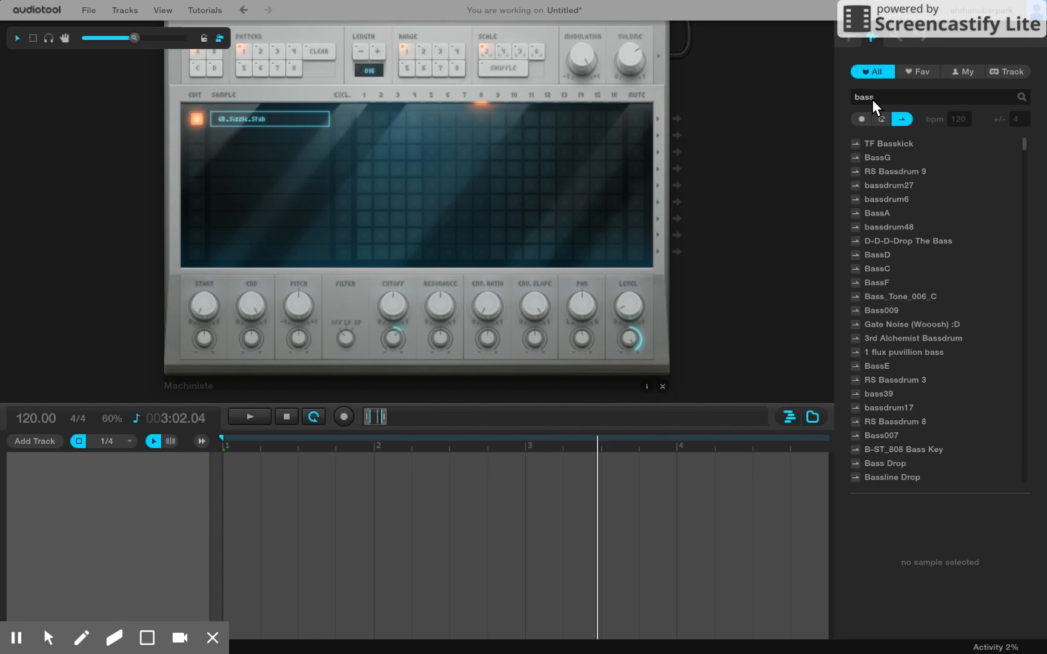
pyautogui.click(890, 143)
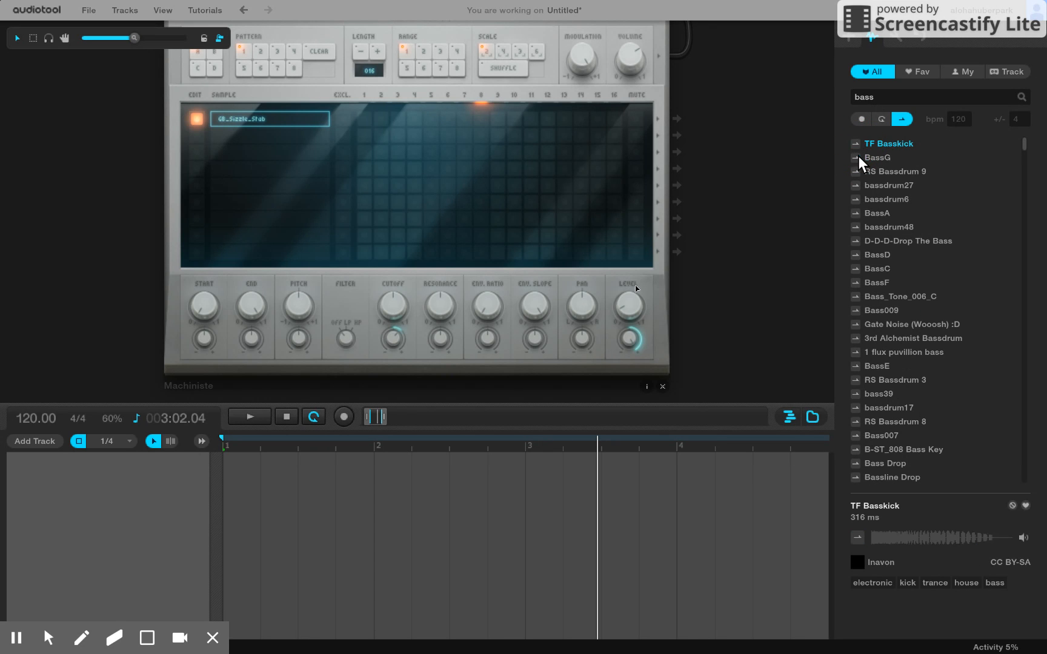
pyautogui.click(878, 157)
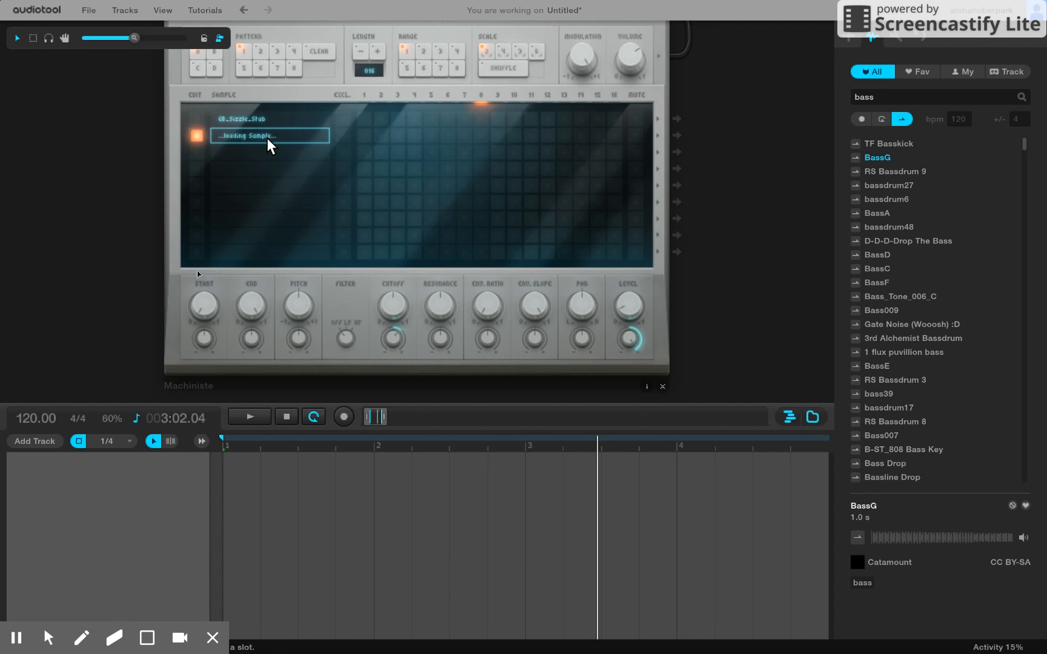
pyautogui.click(450, 136)
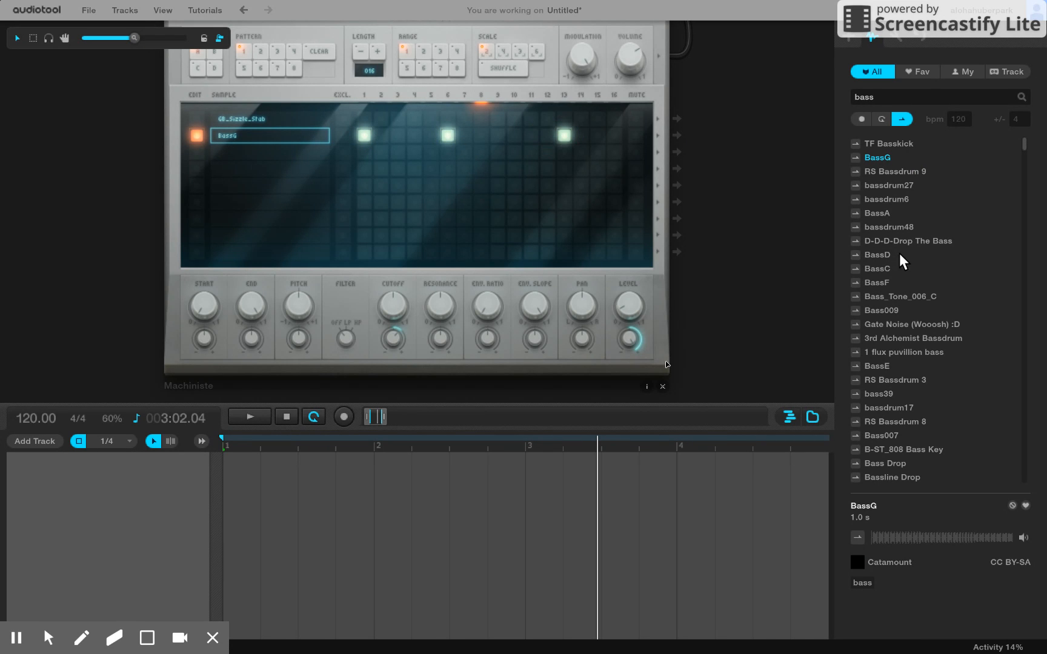
pyautogui.click(877, 269)
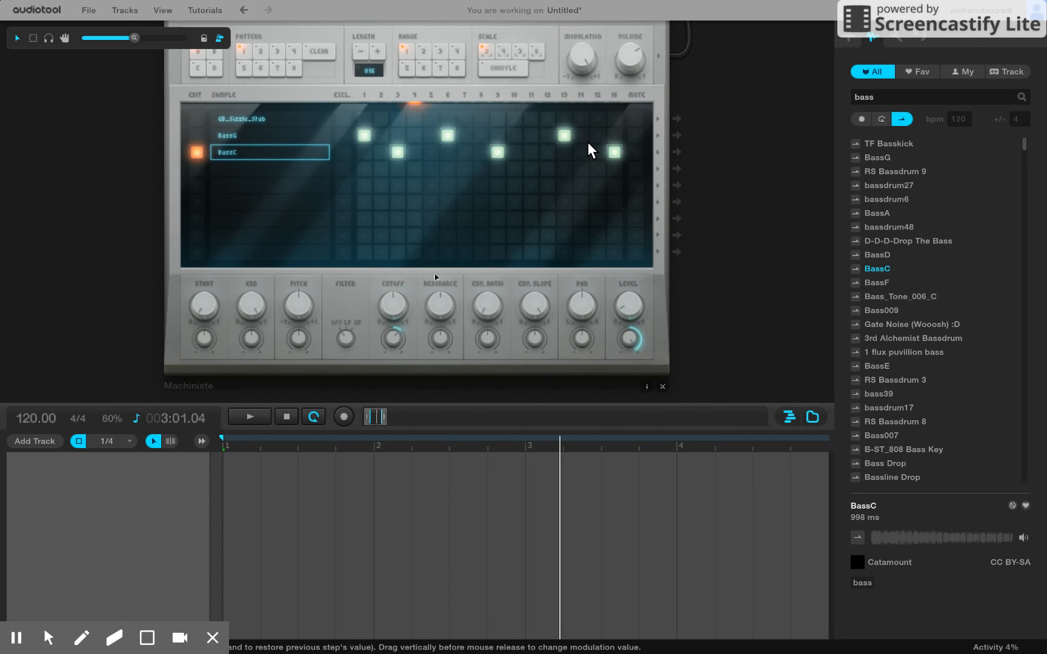
pyautogui.moveTo(385, 160)
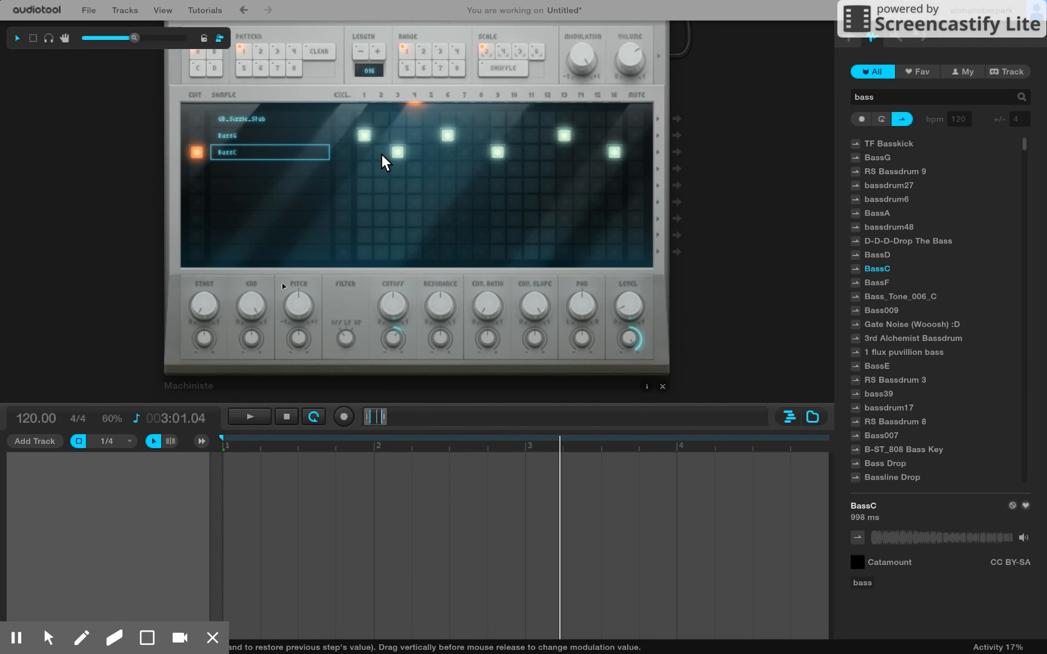
pyautogui.moveTo(184, 454)
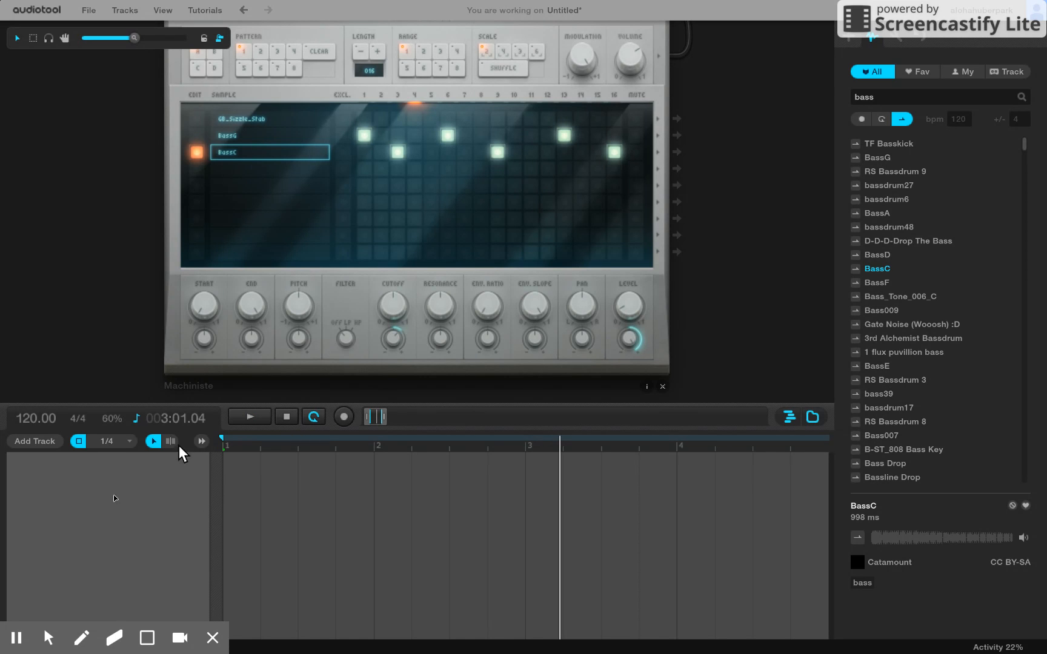
# Add a Machiniste pattern track with an A1 clip sized across bar one.
pyautogui.click(34, 441)
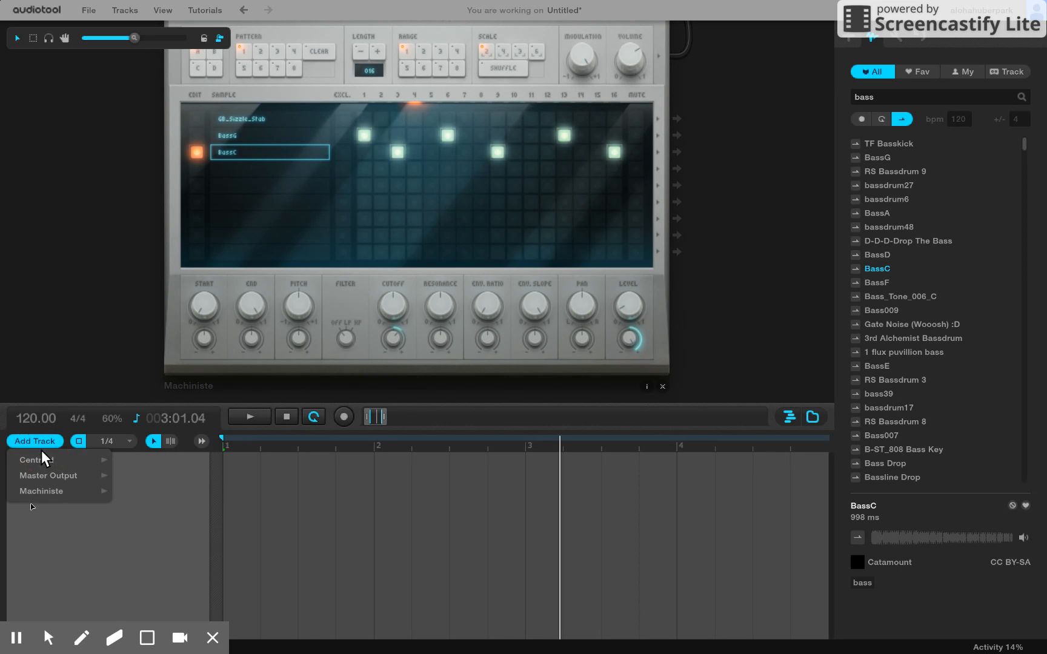
pyautogui.moveTo(42, 492)
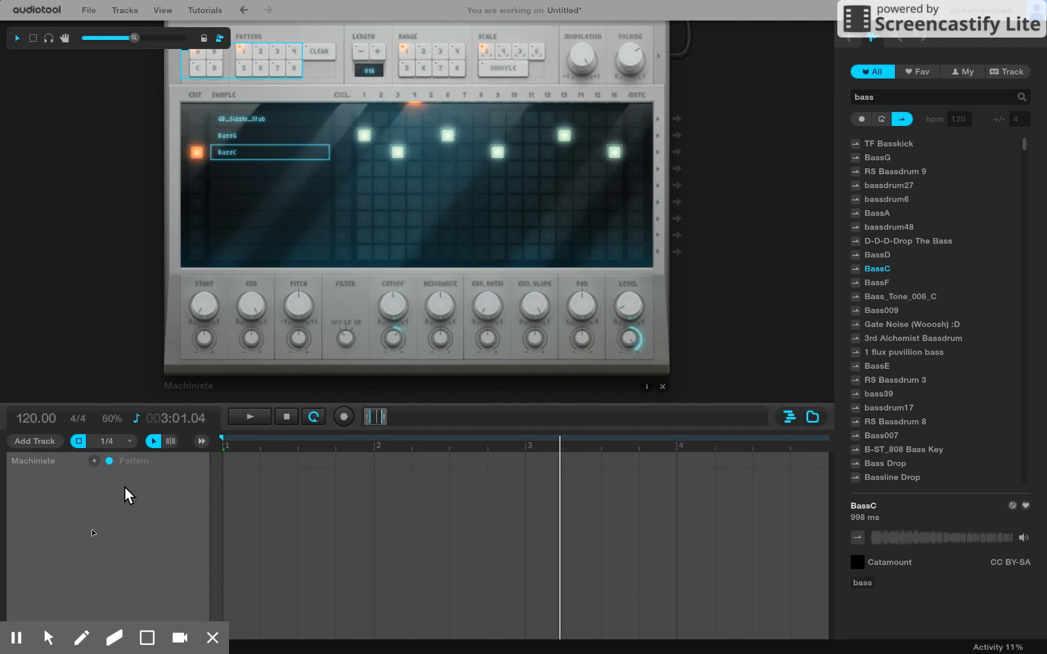
pyautogui.moveTo(469, 466)
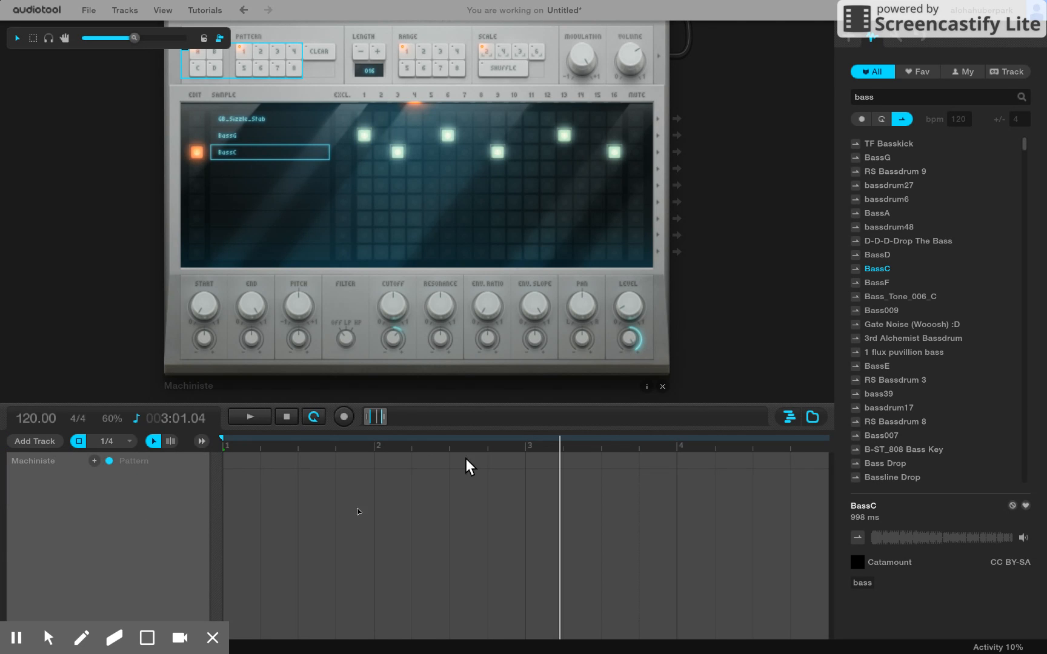
pyautogui.moveTo(278, 474)
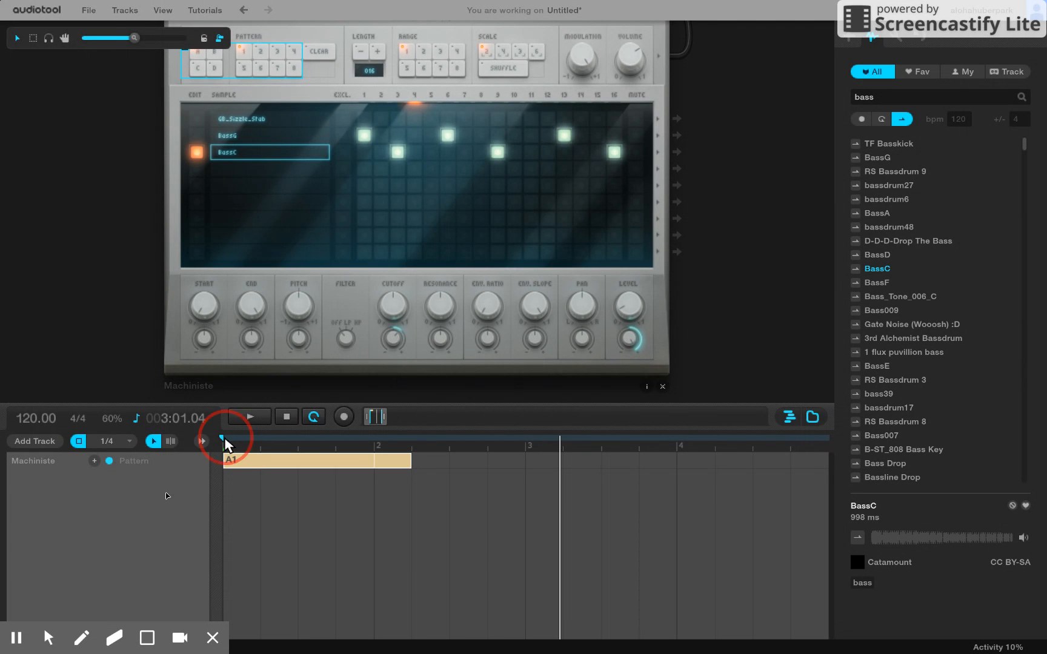
pyautogui.click(224, 442)
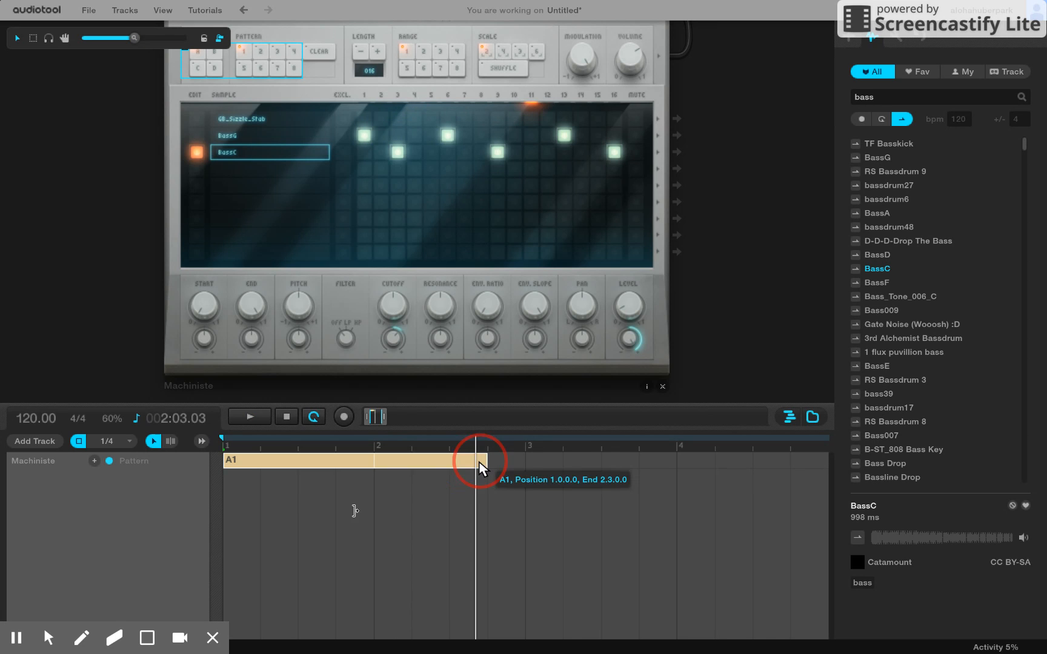
pyautogui.moveTo(480, 460); pyautogui.dragTo(361, 477)
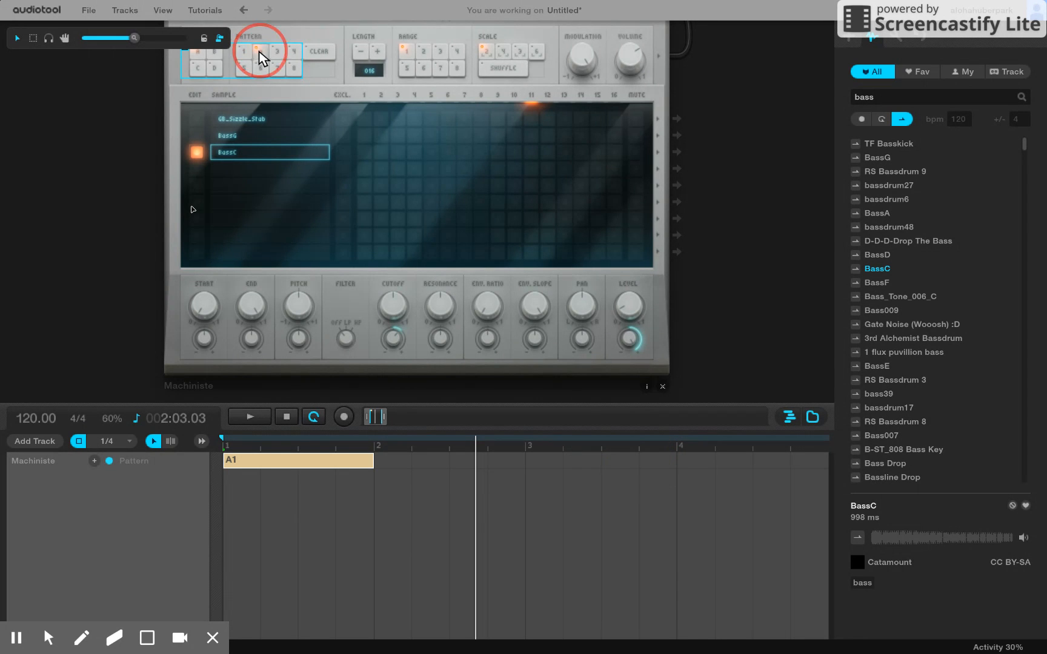
# Switch to pattern A2, program a step, and place an A2 clip after A1.
pyautogui.click(275, 51)
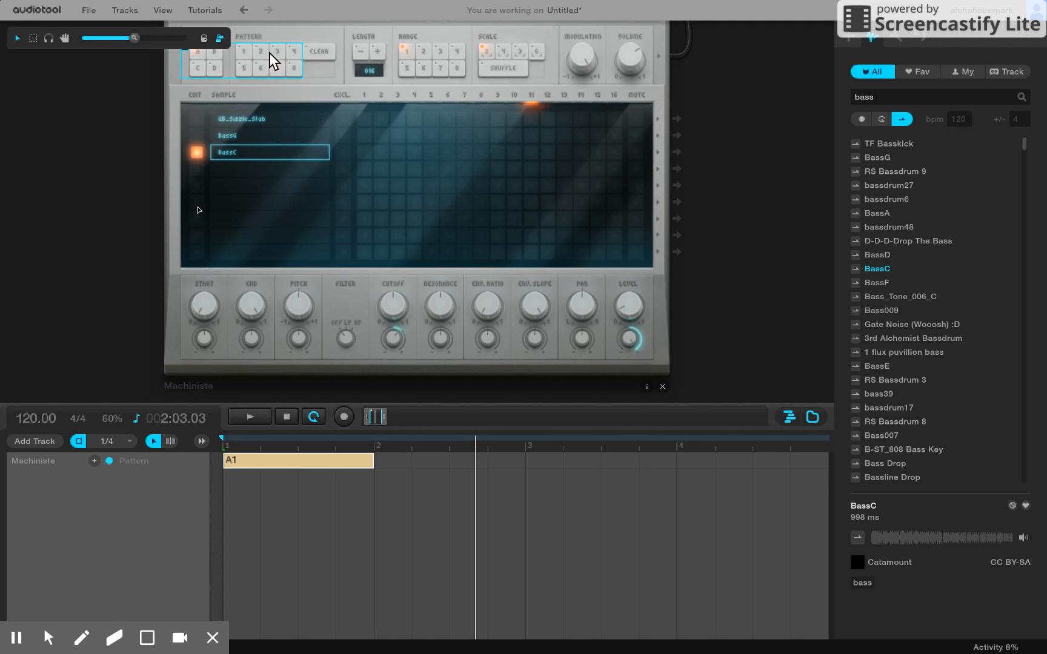
pyautogui.click(364, 123)
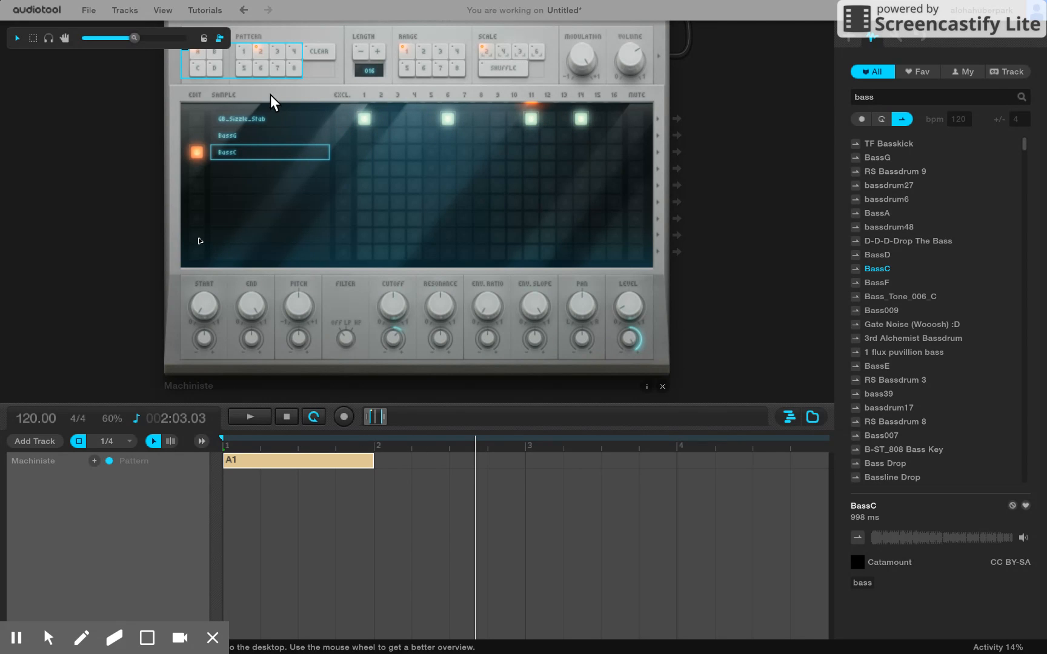
pyautogui.moveTo(361, 210)
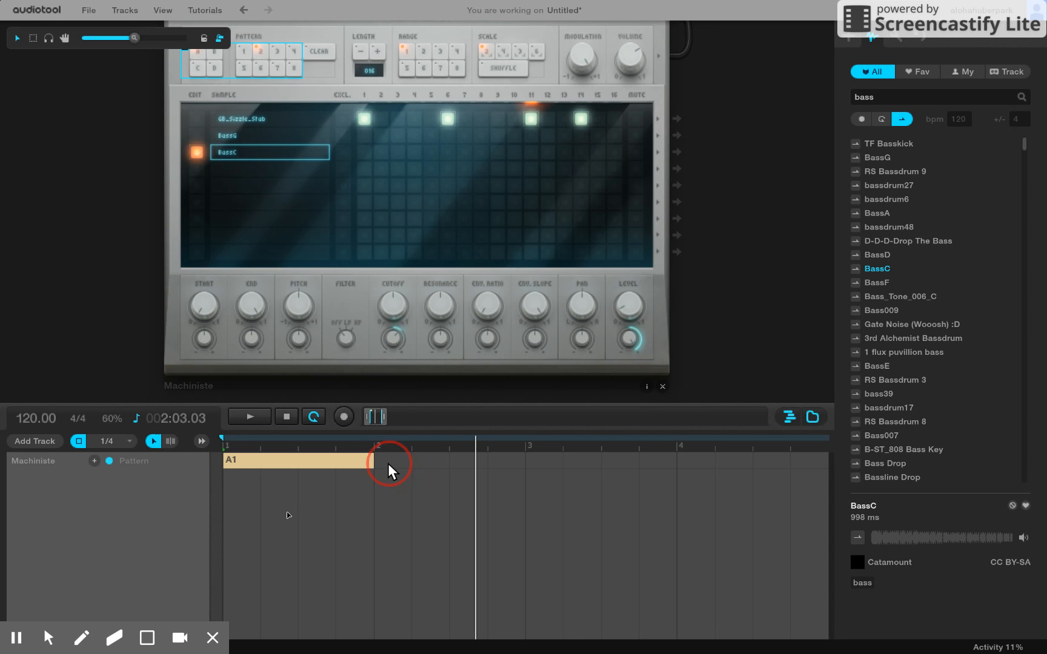
pyautogui.click(391, 461)
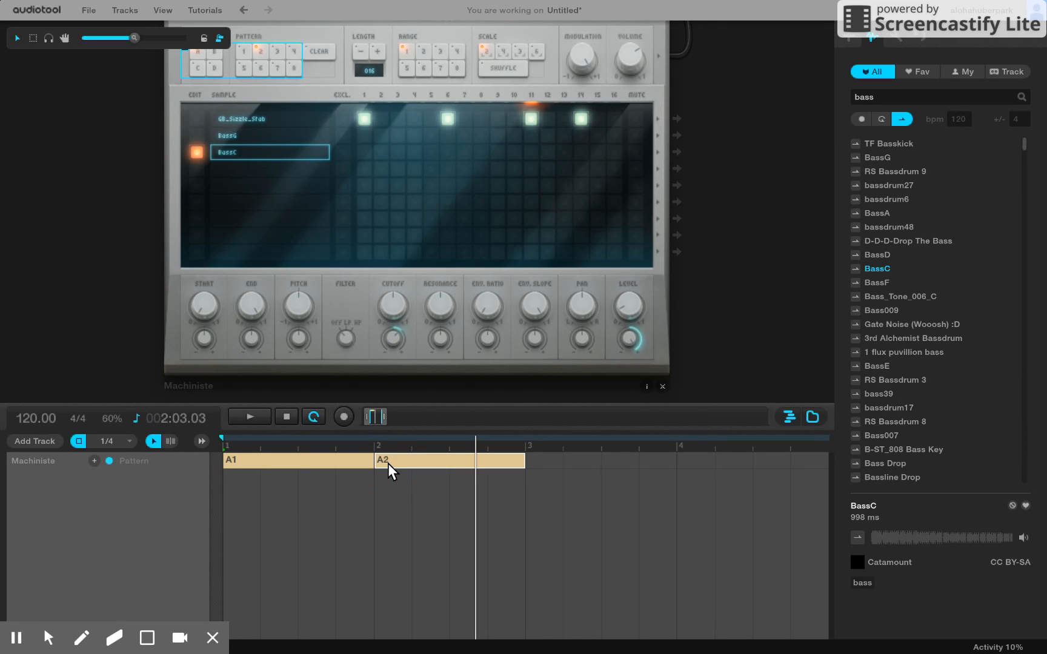
pyautogui.moveTo(243, 53)
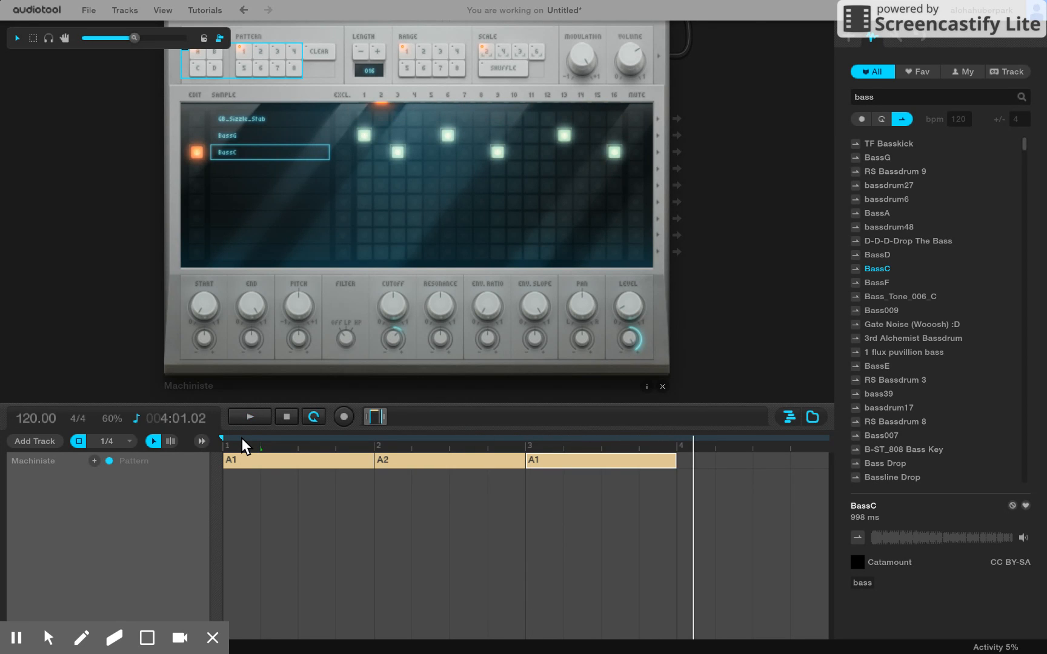
pyautogui.moveTo(276, 33)
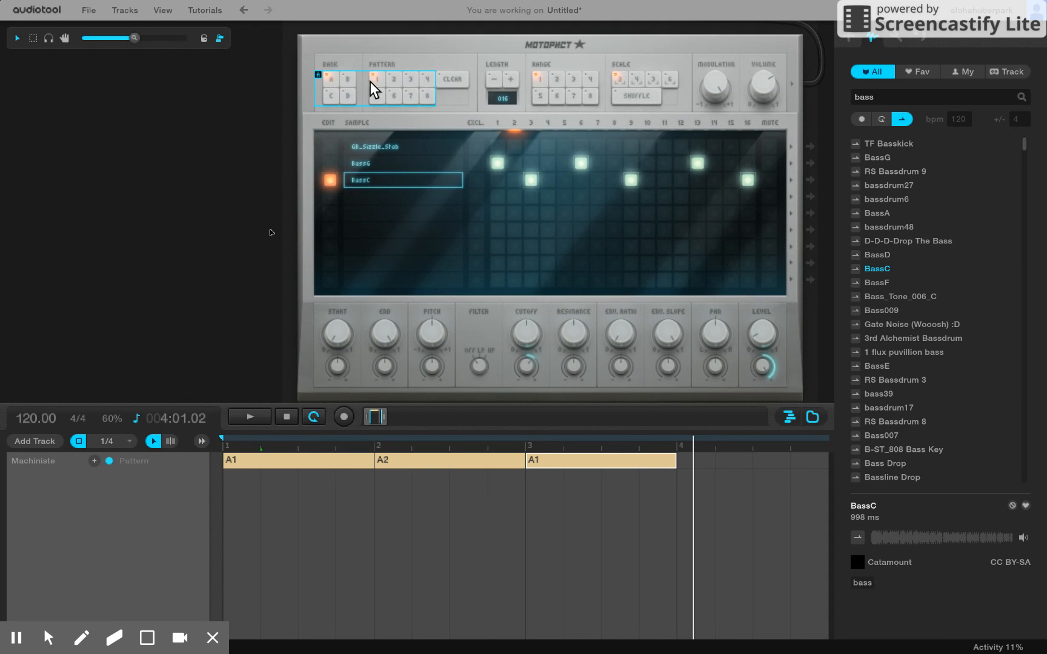
pyautogui.moveTo(388, 86)
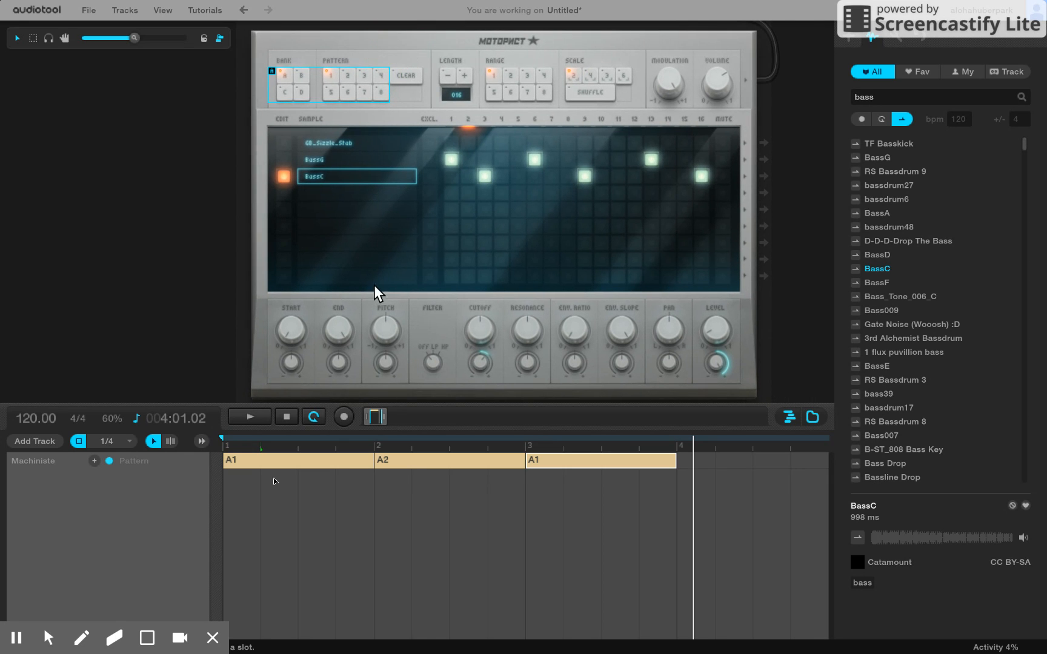
pyautogui.moveTo(572, 306)
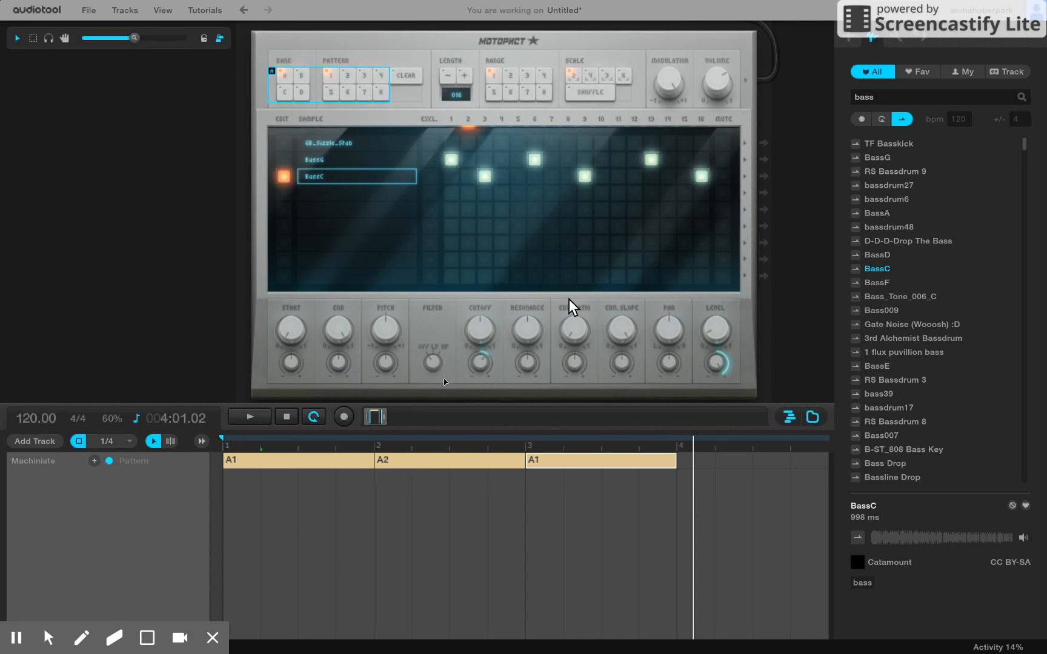